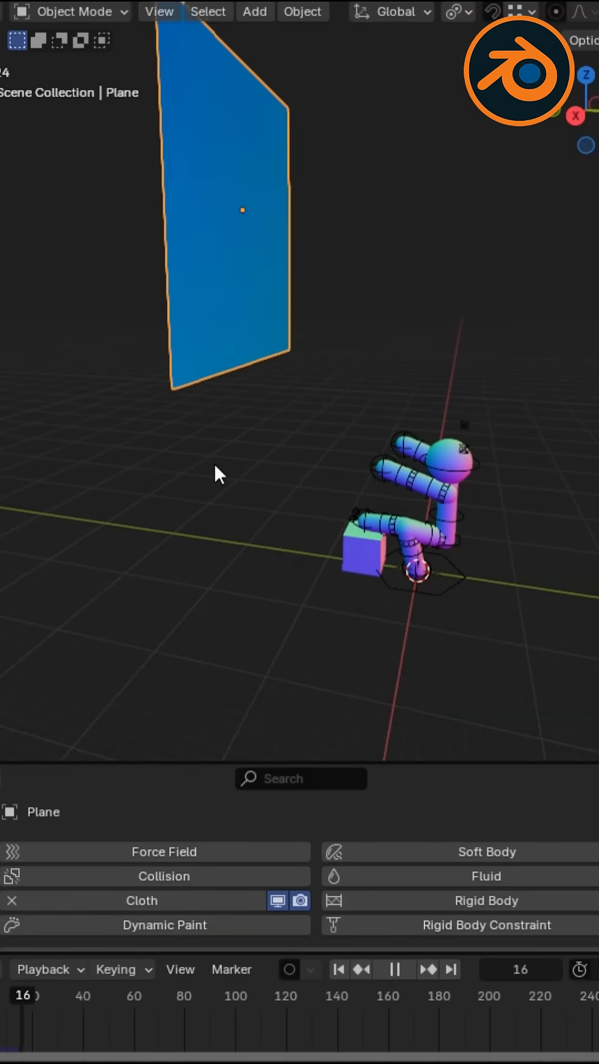
Select the stick-figure armature instead of the blue plane.
{"action": "left_click", "coordinate": [71, 11]}
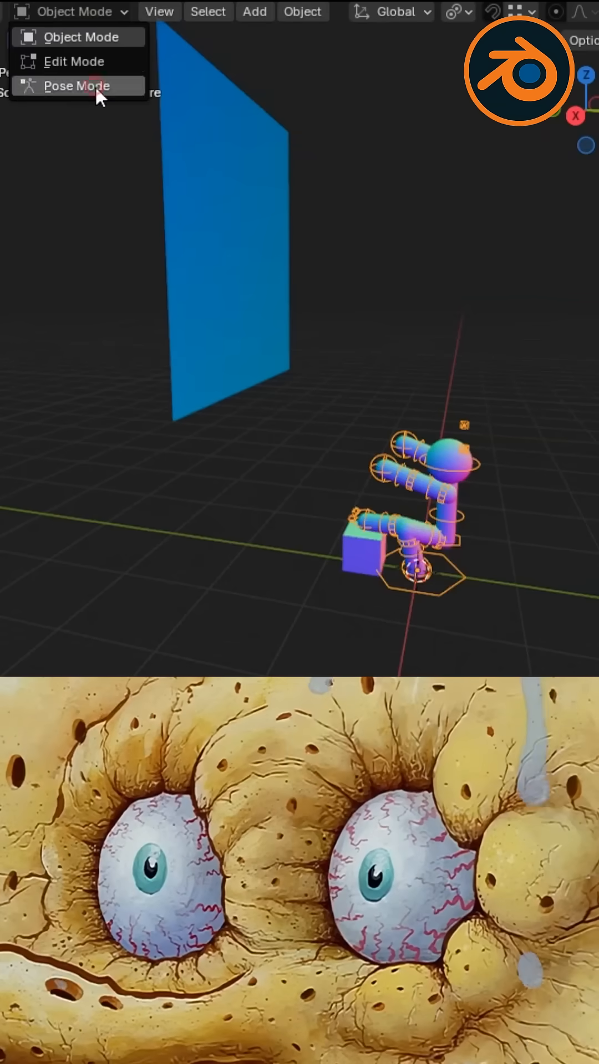
Switch the armature into Pose Mode to animate its bones.
{"action": "left_click", "coordinate": [75, 85]}
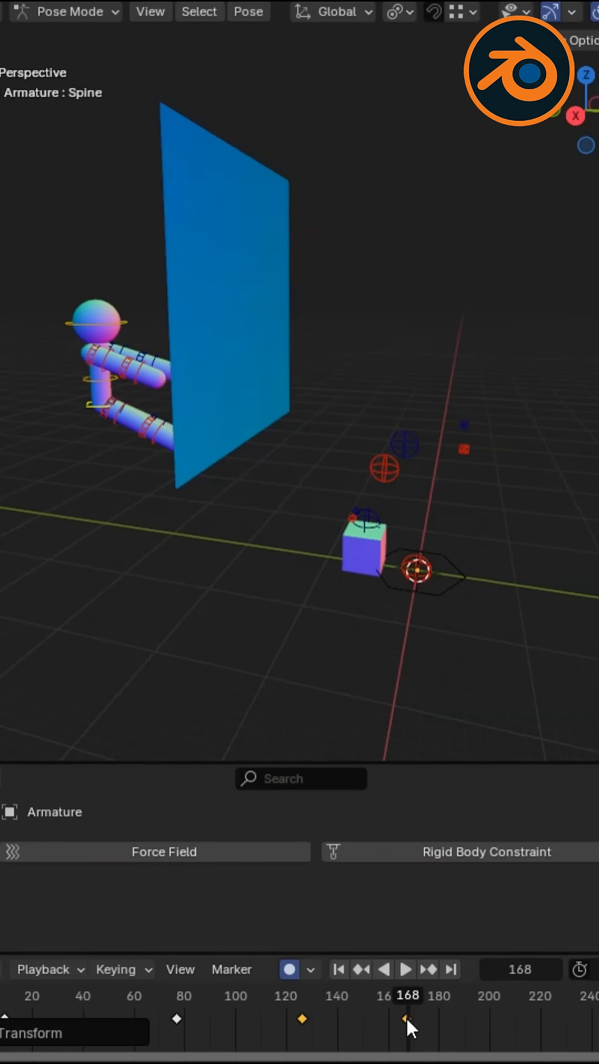
Start and stop timeline playback to preview the figure walking into the plane.
{"action": "left_click", "coordinate": [405, 969]}
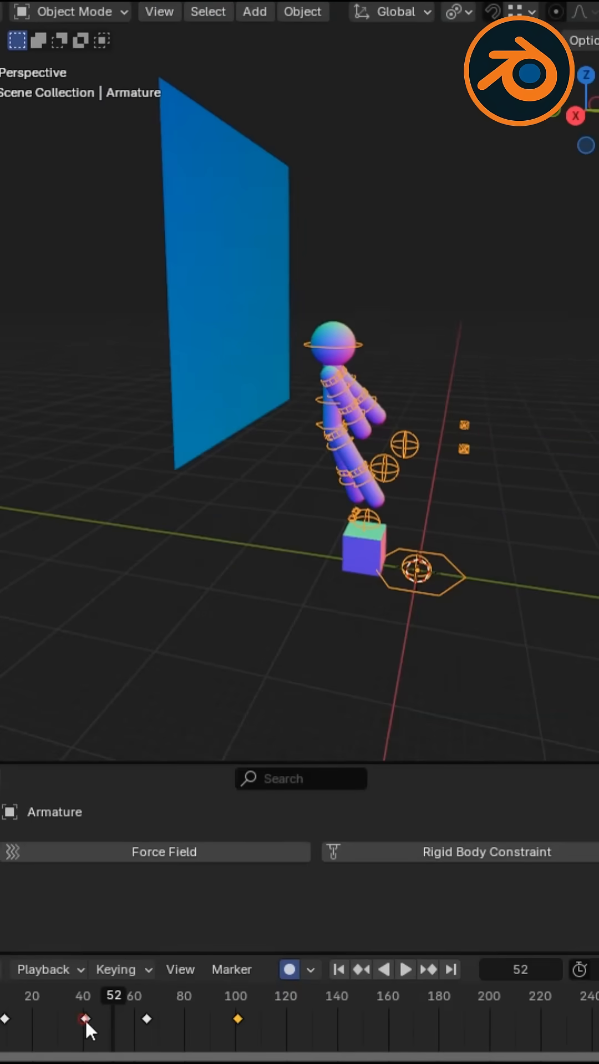
{"action": "left_click", "coordinate": [403, 969]}
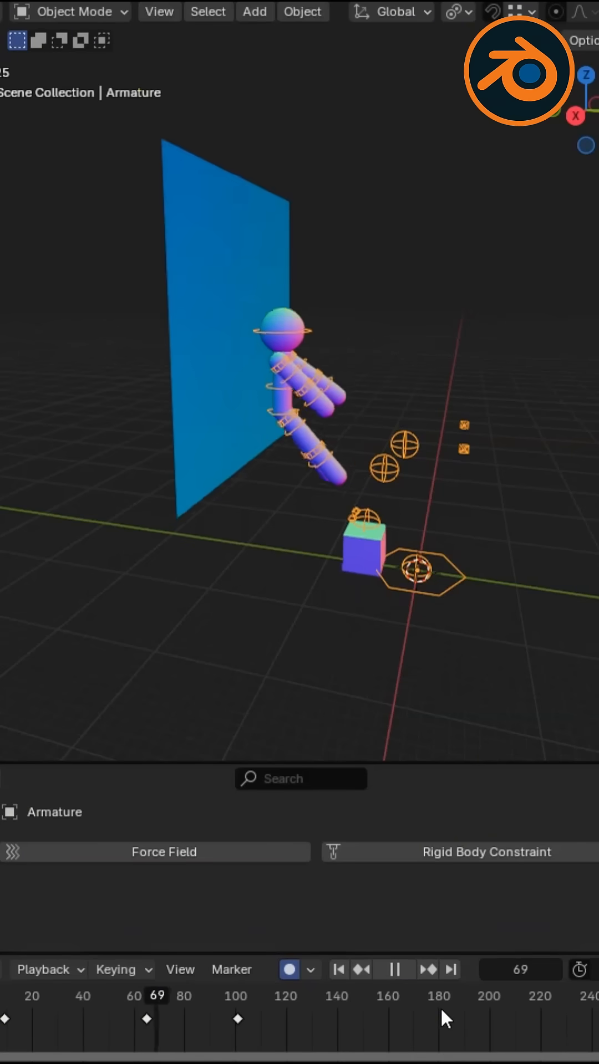